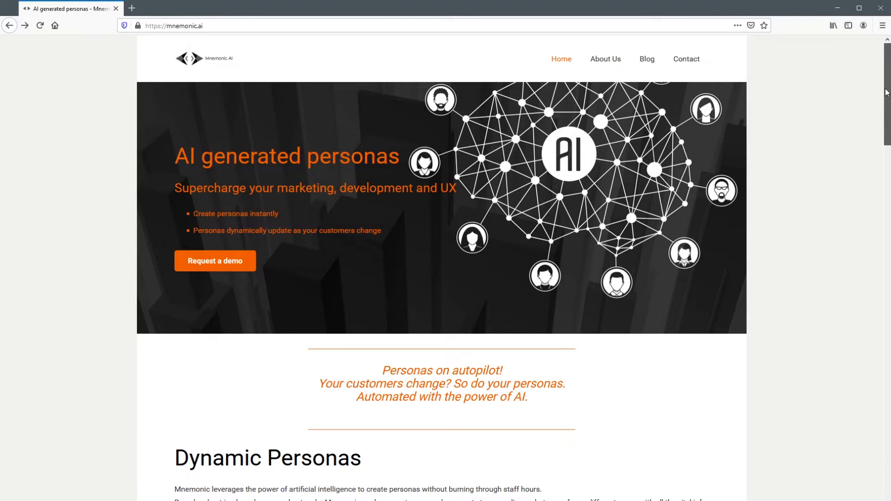
Scroll the mnemonic.ai homepage down to the Lisa Lawyer persona and emotional scale chart
{"action": "scroll", "scroll_direction": "down", "scroll_amount": 3}
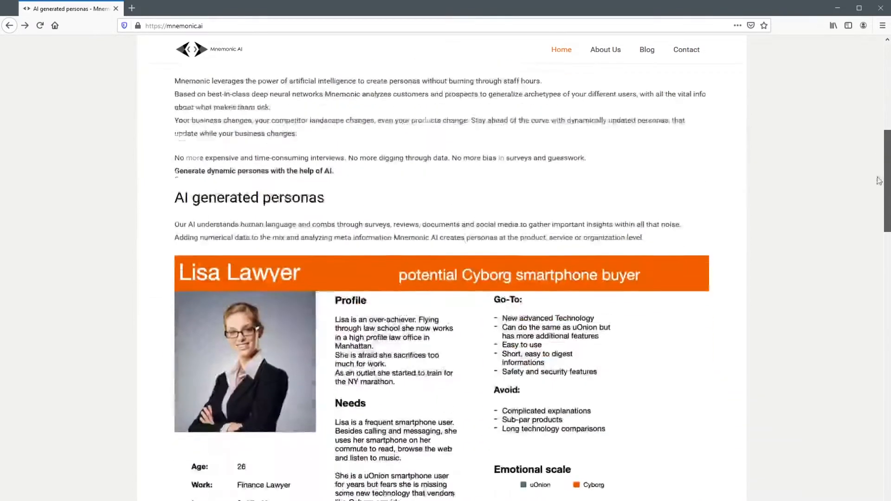
{"action": "scroll", "scroll_direction": "down", "scroll_amount": 3}
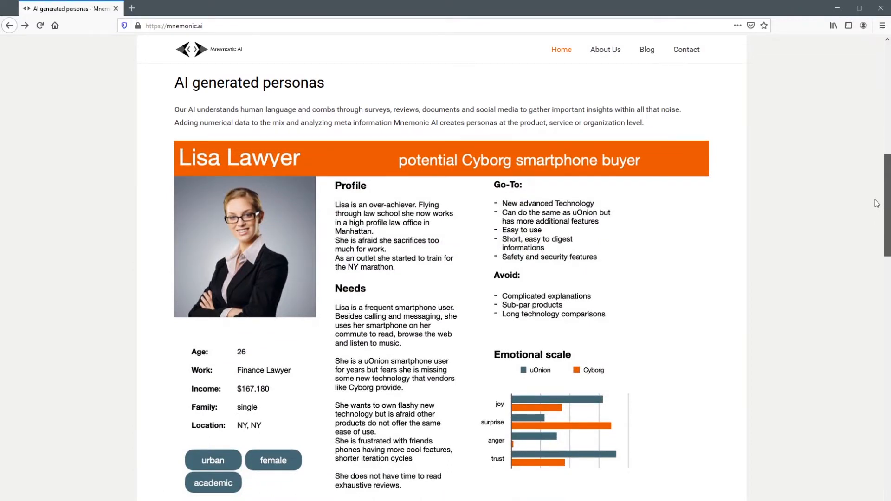
{"action": "scroll", "scroll_direction": "down", "scroll_amount": 3}
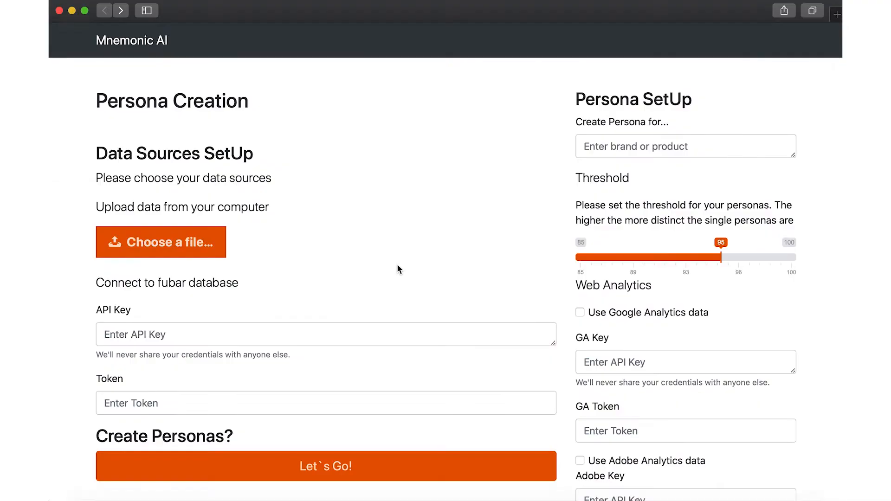
{"action": "mouse_move", "coordinate": [390, 269]}
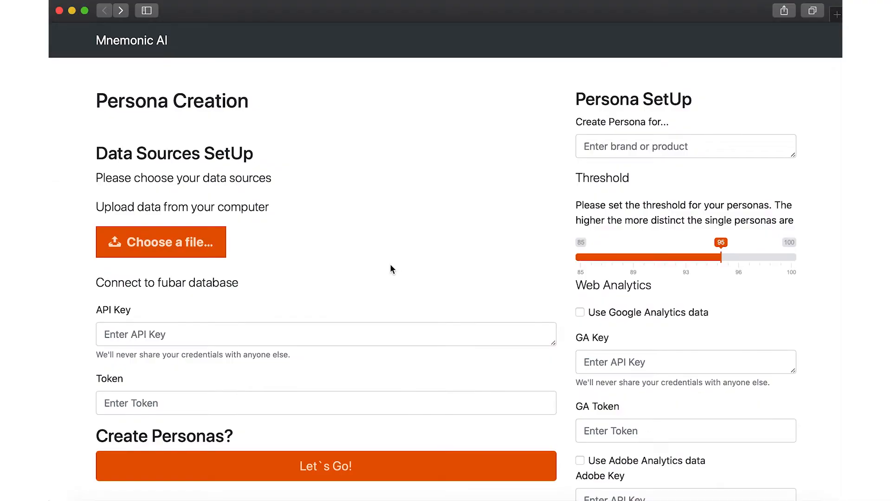
{"action": "left_click", "coordinate": [161, 243]}
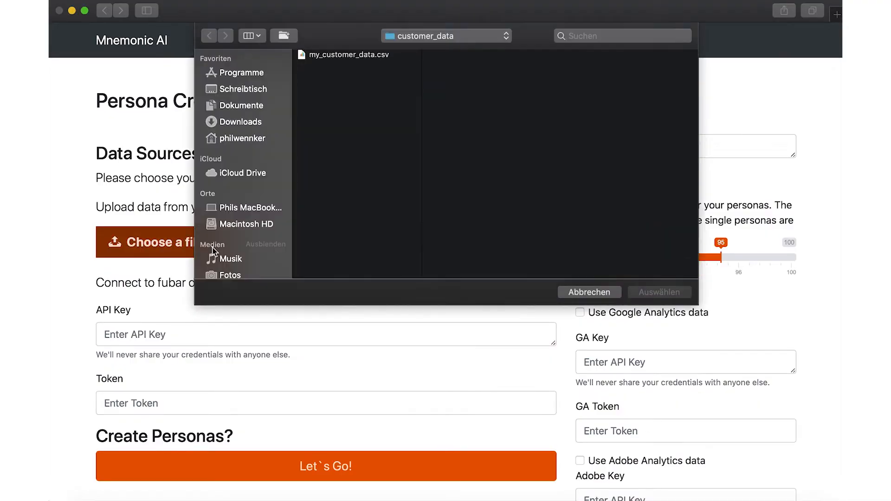
{"action": "left_click", "coordinate": [355, 55]}
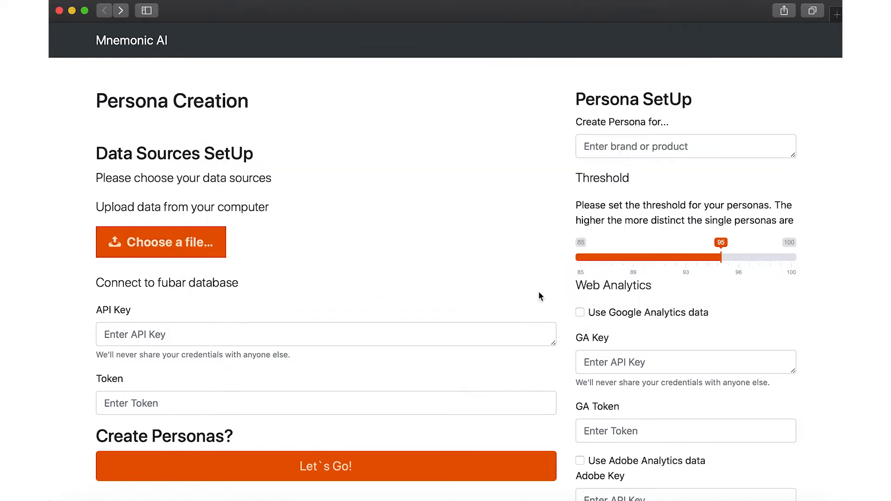
{"action": "type", "text": "1"}
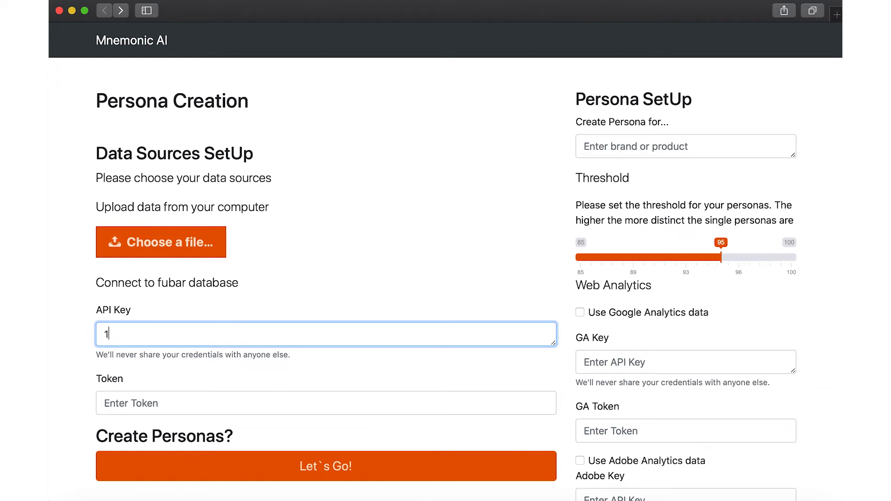
{"action": "type", "text": "234567"}
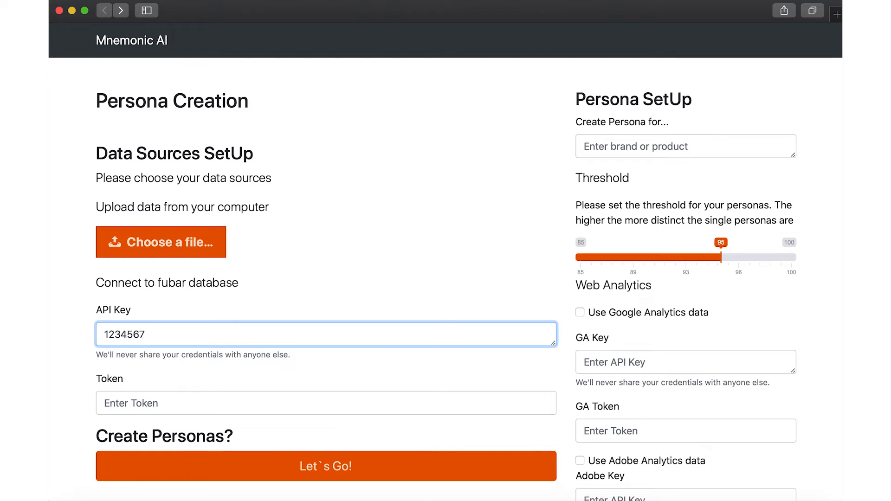
{"action": "type", "text": "-abcdfgh"}
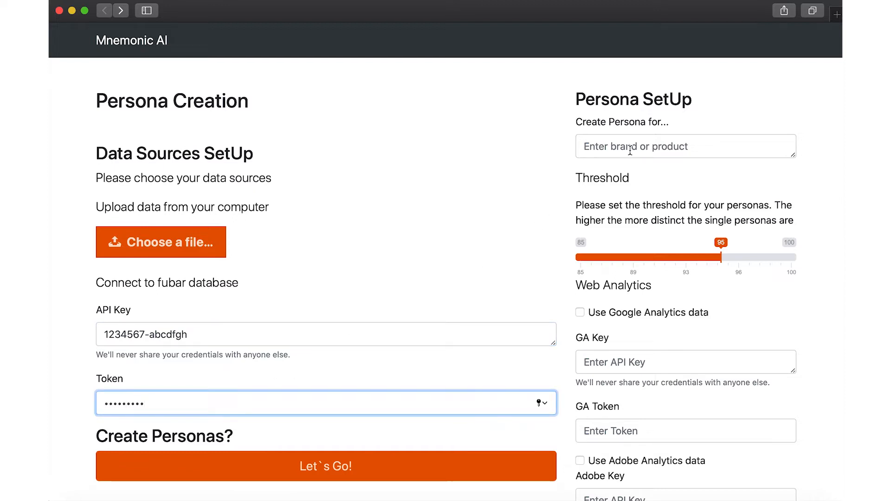
{"action": "type", "text": "Acme Brand"}
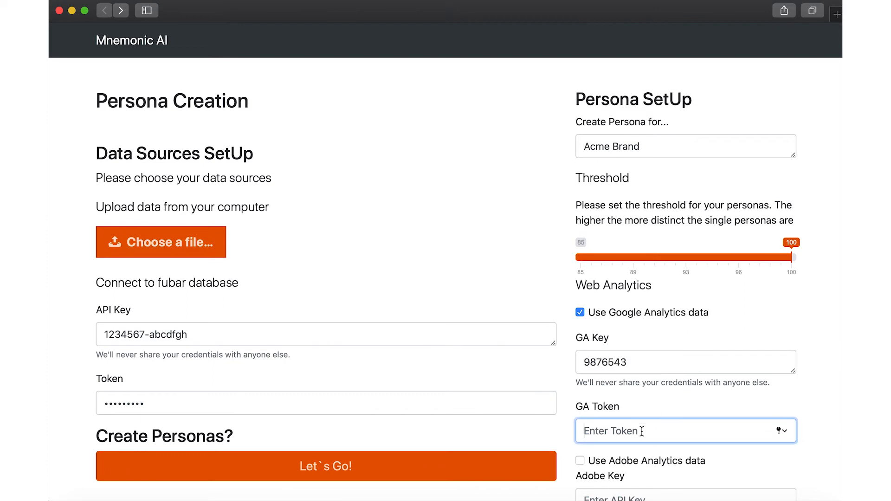
{"action": "left_click", "coordinate": [326, 465]}
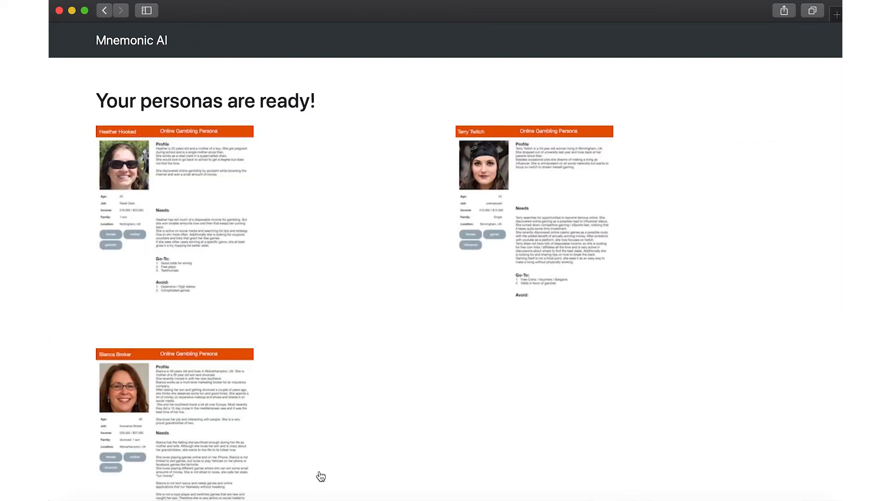
{"action": "mouse_move", "coordinate": [214, 192]}
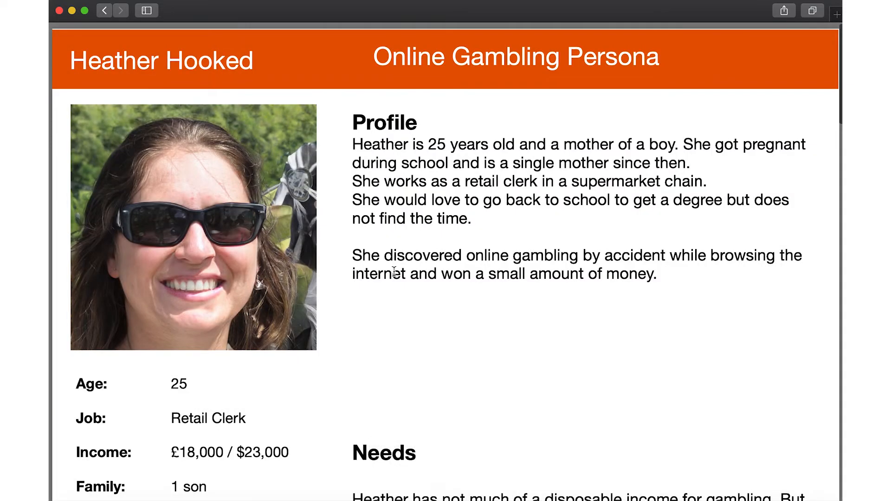
{"action": "scroll", "scroll_direction": "down", "scroll_amount": 3}
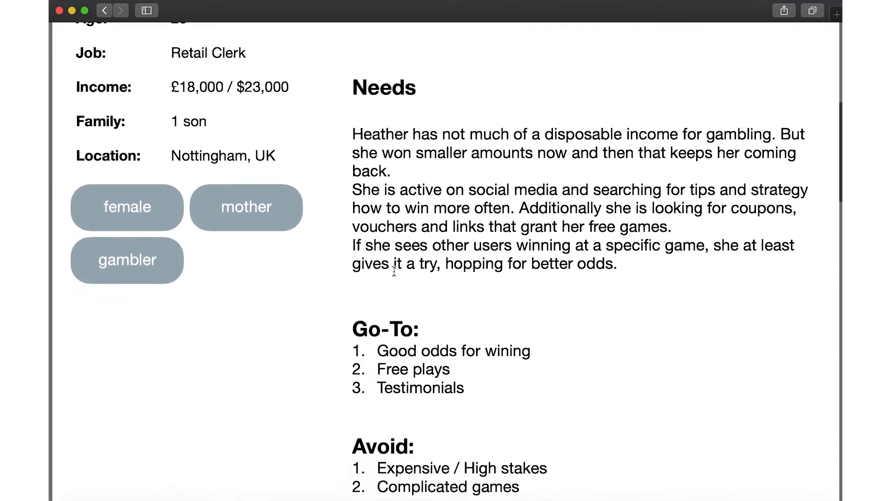
{"action": "scroll", "scroll_direction": "down", "scroll_amount": 3}
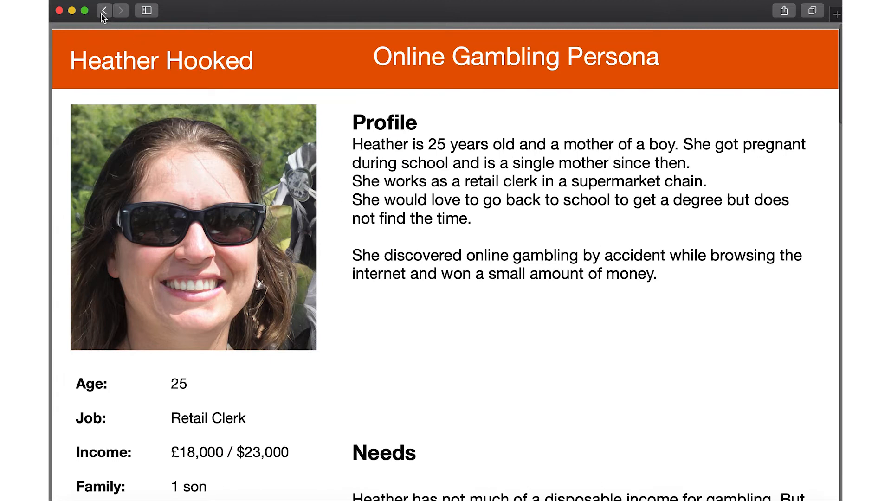
Review Terry Twitch's 3% representativeness and emotional scale, then go back to the personas overview
{"action": "left_click", "coordinate": [104, 11]}
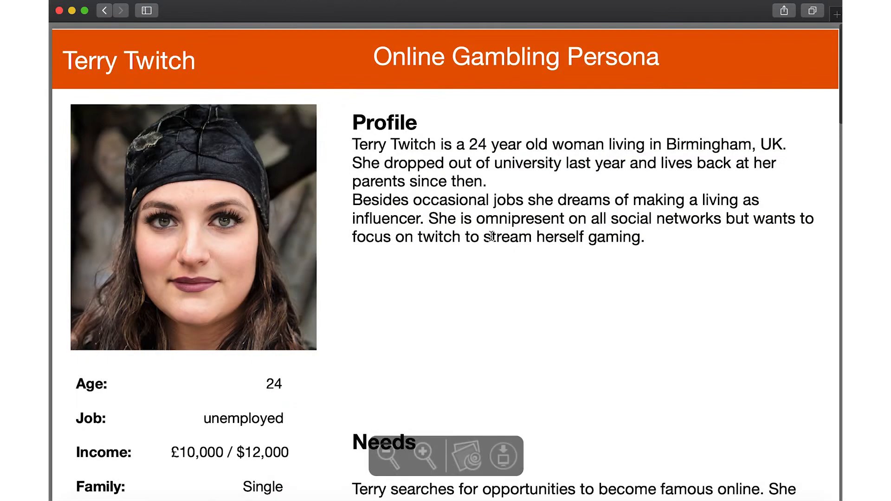
{"action": "scroll", "scroll_direction": "down", "scroll_amount": 3}
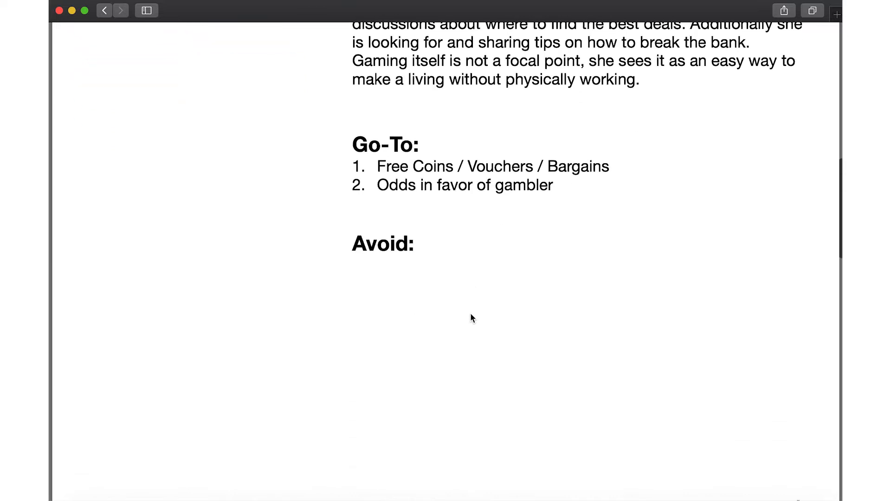
{"action": "scroll", "scroll_direction": "up", "scroll_amount": 3}
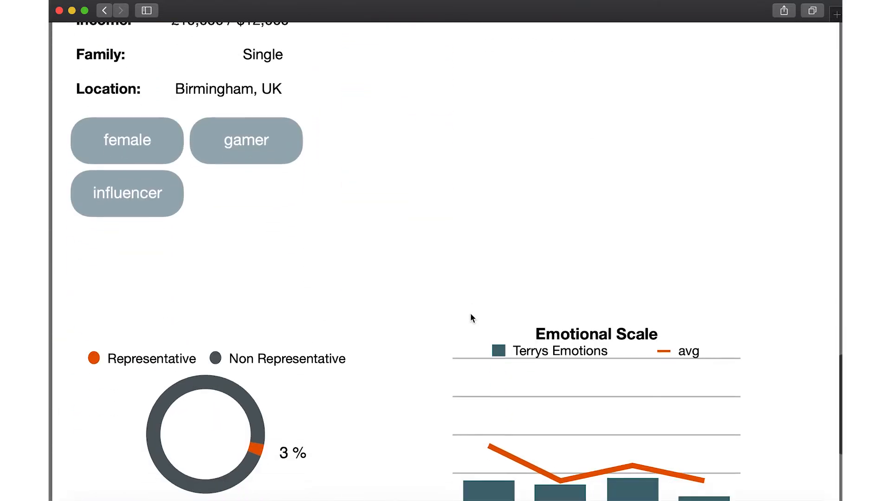
{"action": "scroll", "scroll_direction": "down", "scroll_amount": 3}
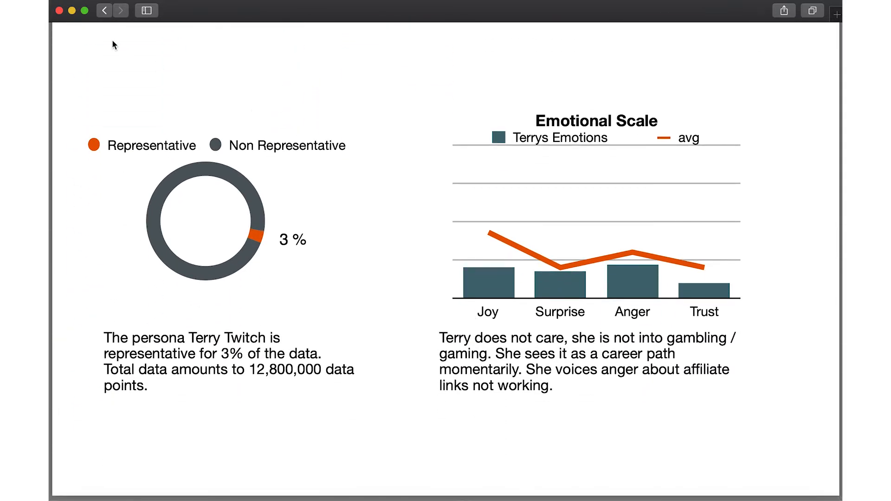
{"action": "left_click", "coordinate": [105, 10]}
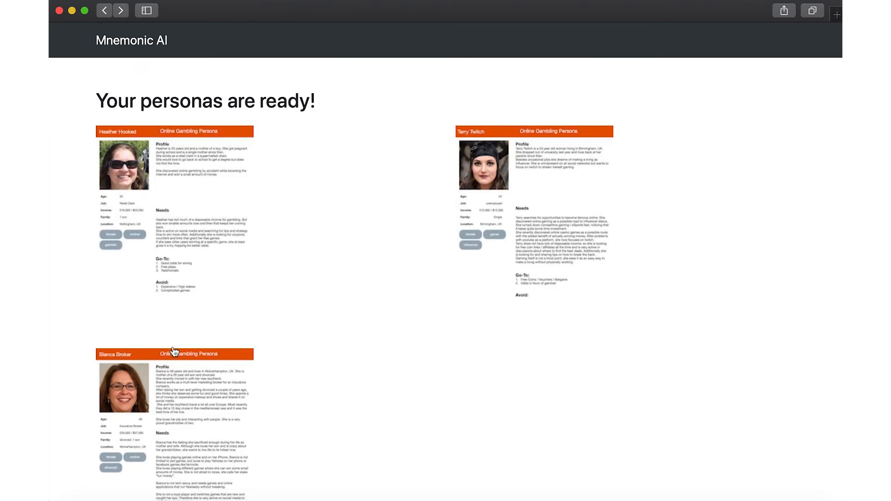
Open the Bianca Broker persona and scroll through her profile, needs and interests
{"action": "left_click", "coordinate": [173, 354]}
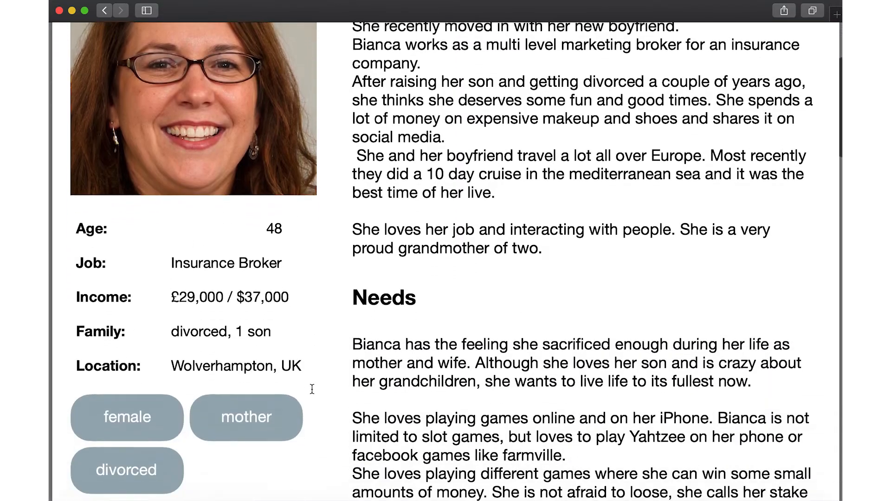
{"action": "scroll", "scroll_direction": "down", "scroll_amount": 3}
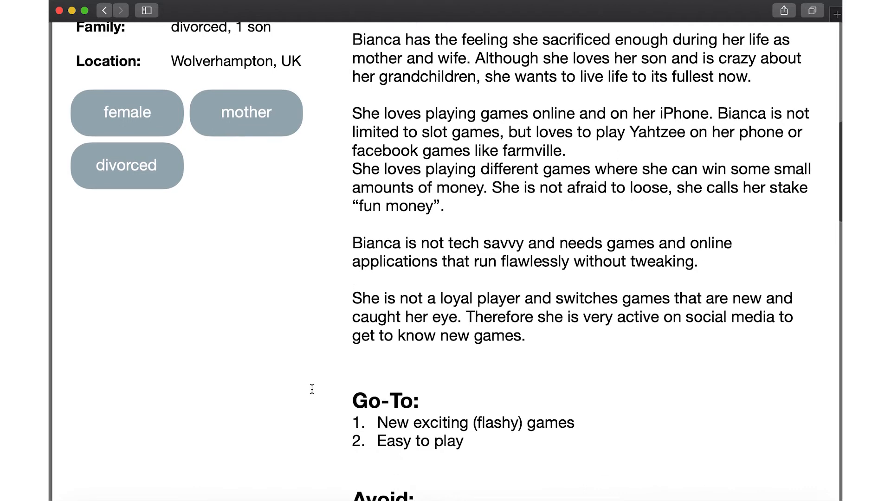
{"action": "scroll", "scroll_direction": "up", "scroll_amount": 3}
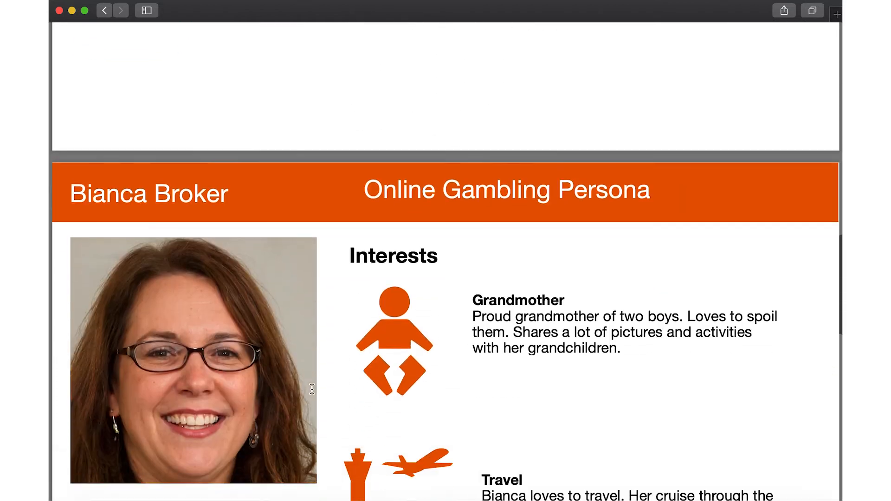